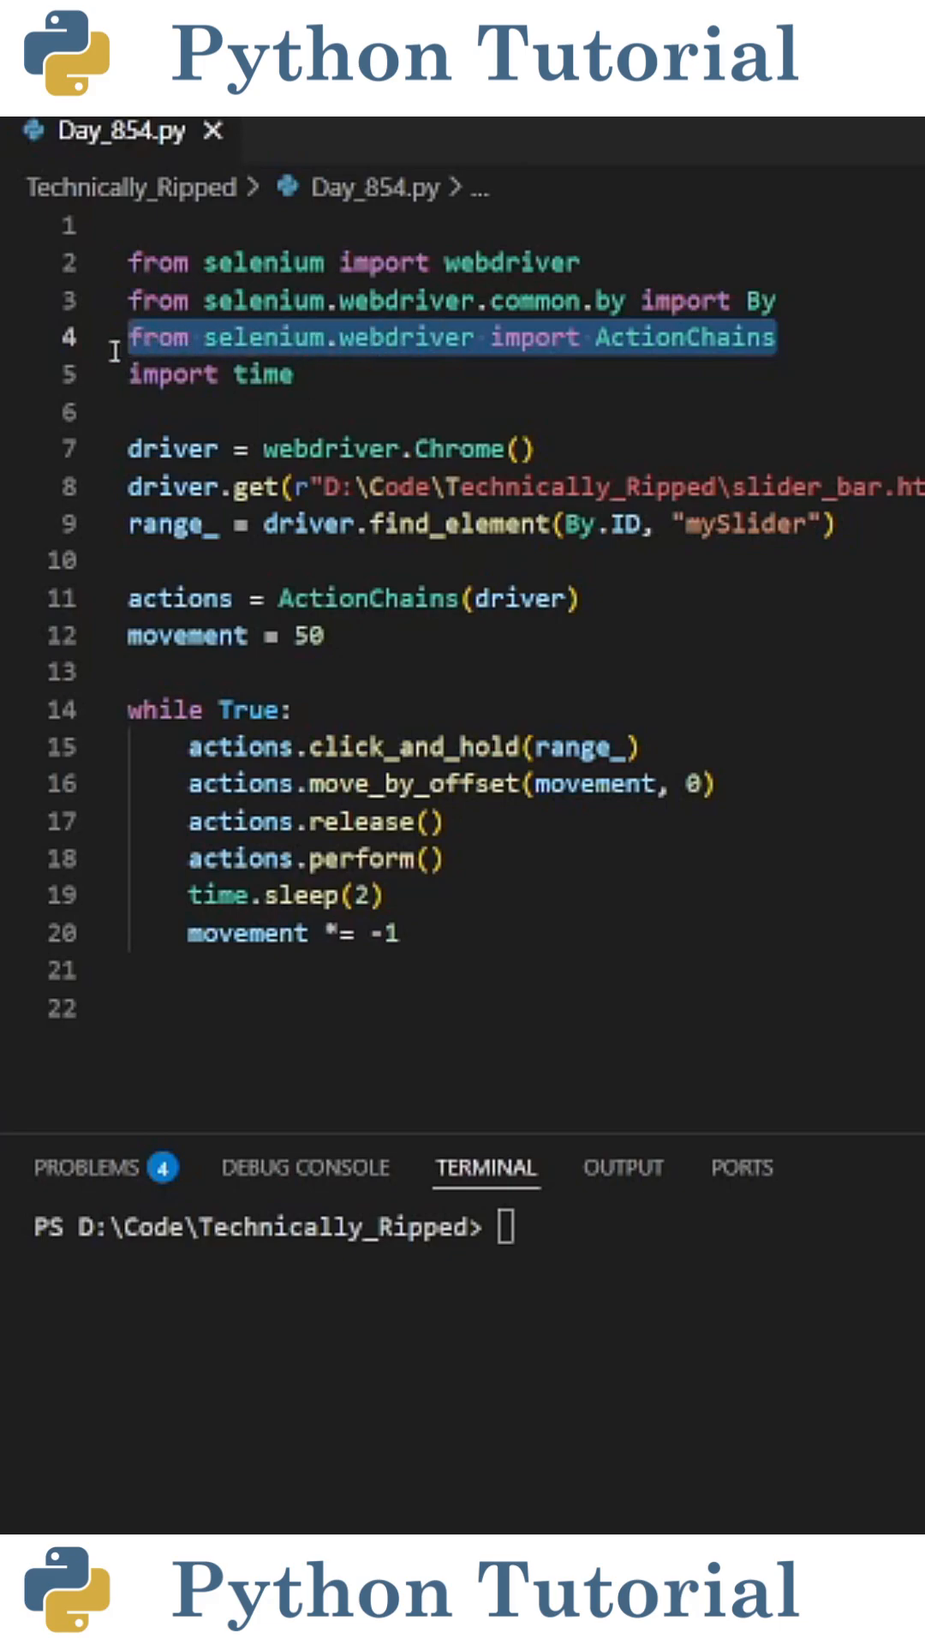
left_click(441, 412)
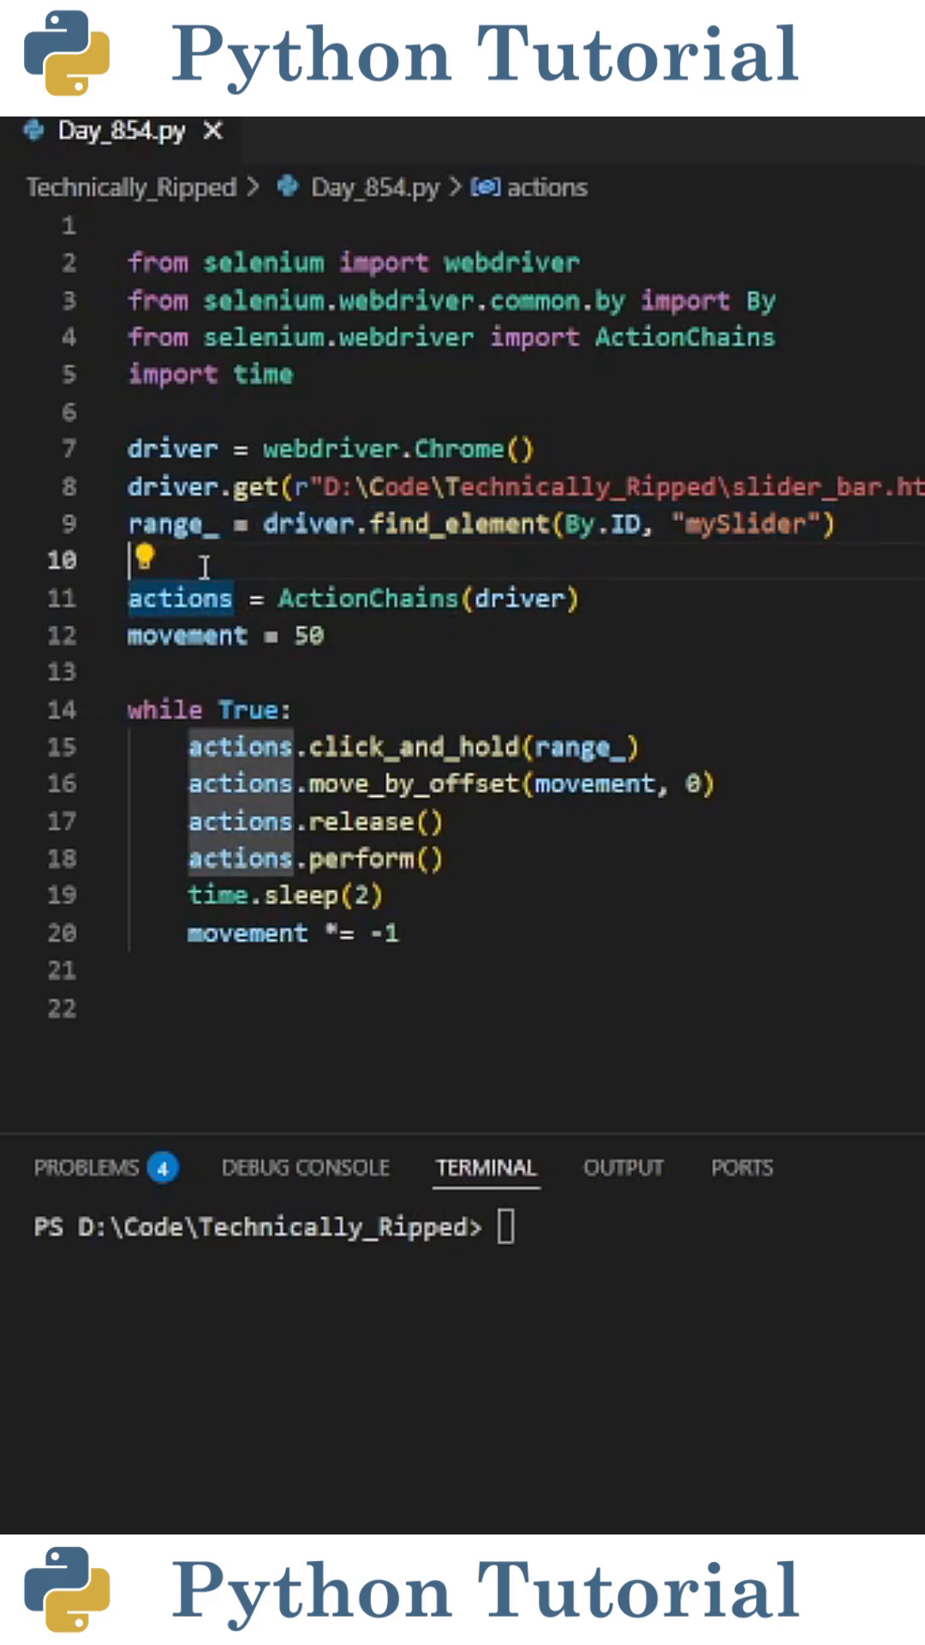
left_click(639, 600)
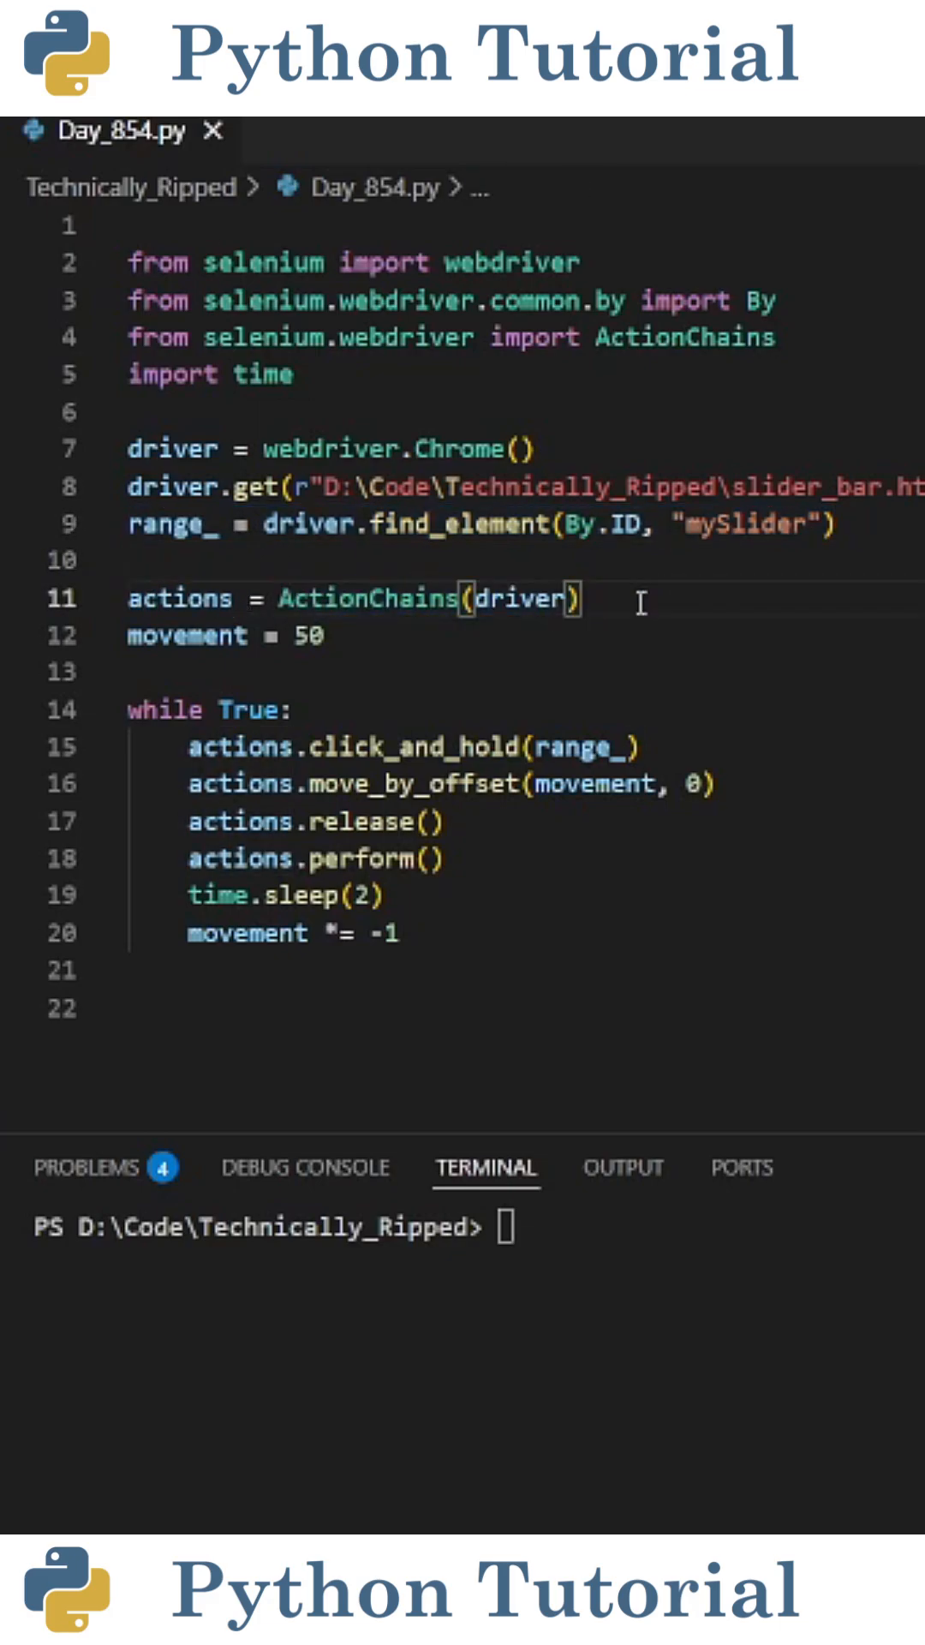
left_click(464, 672)
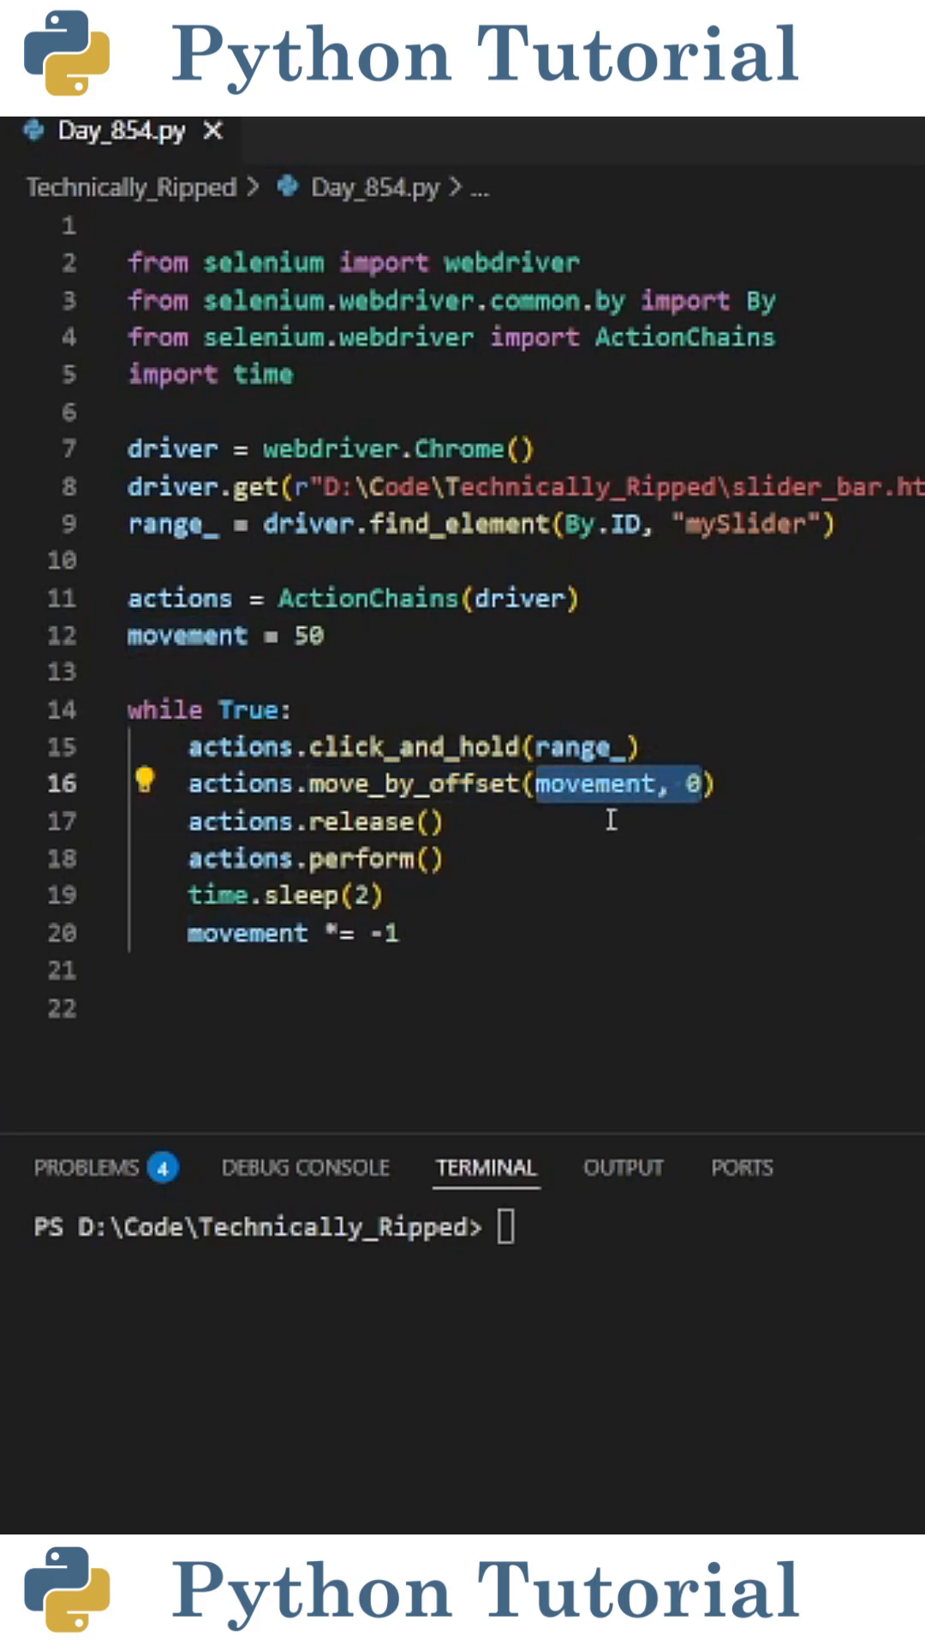
mouse_move(596, 783)
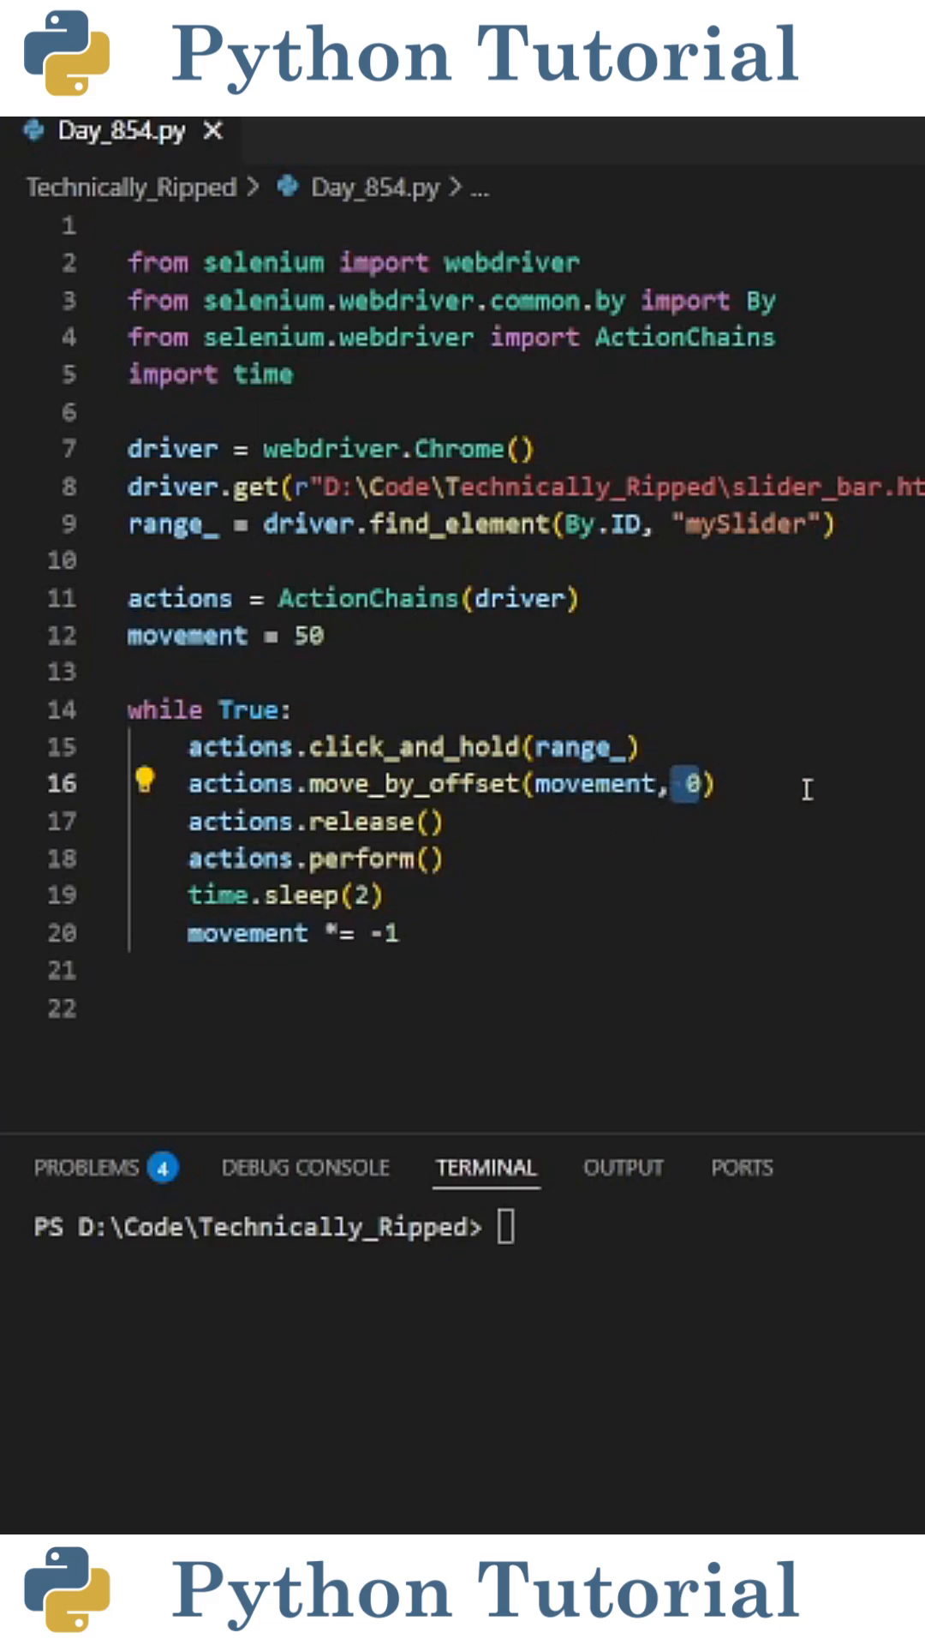
left_click(331, 636)
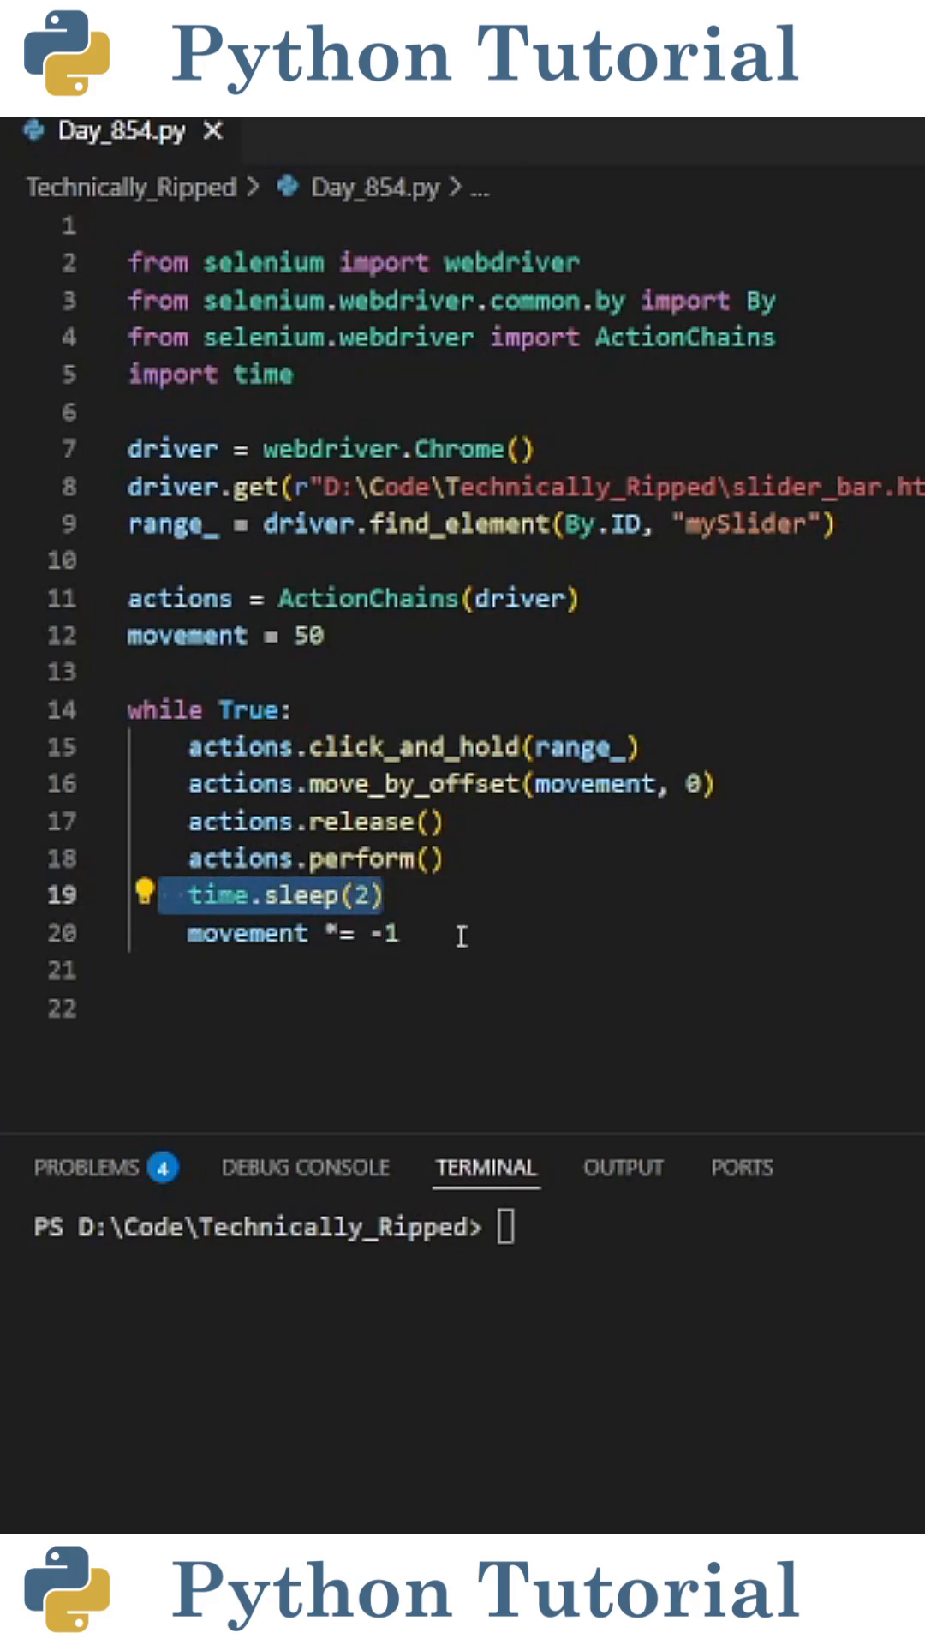
left_click(288, 932)
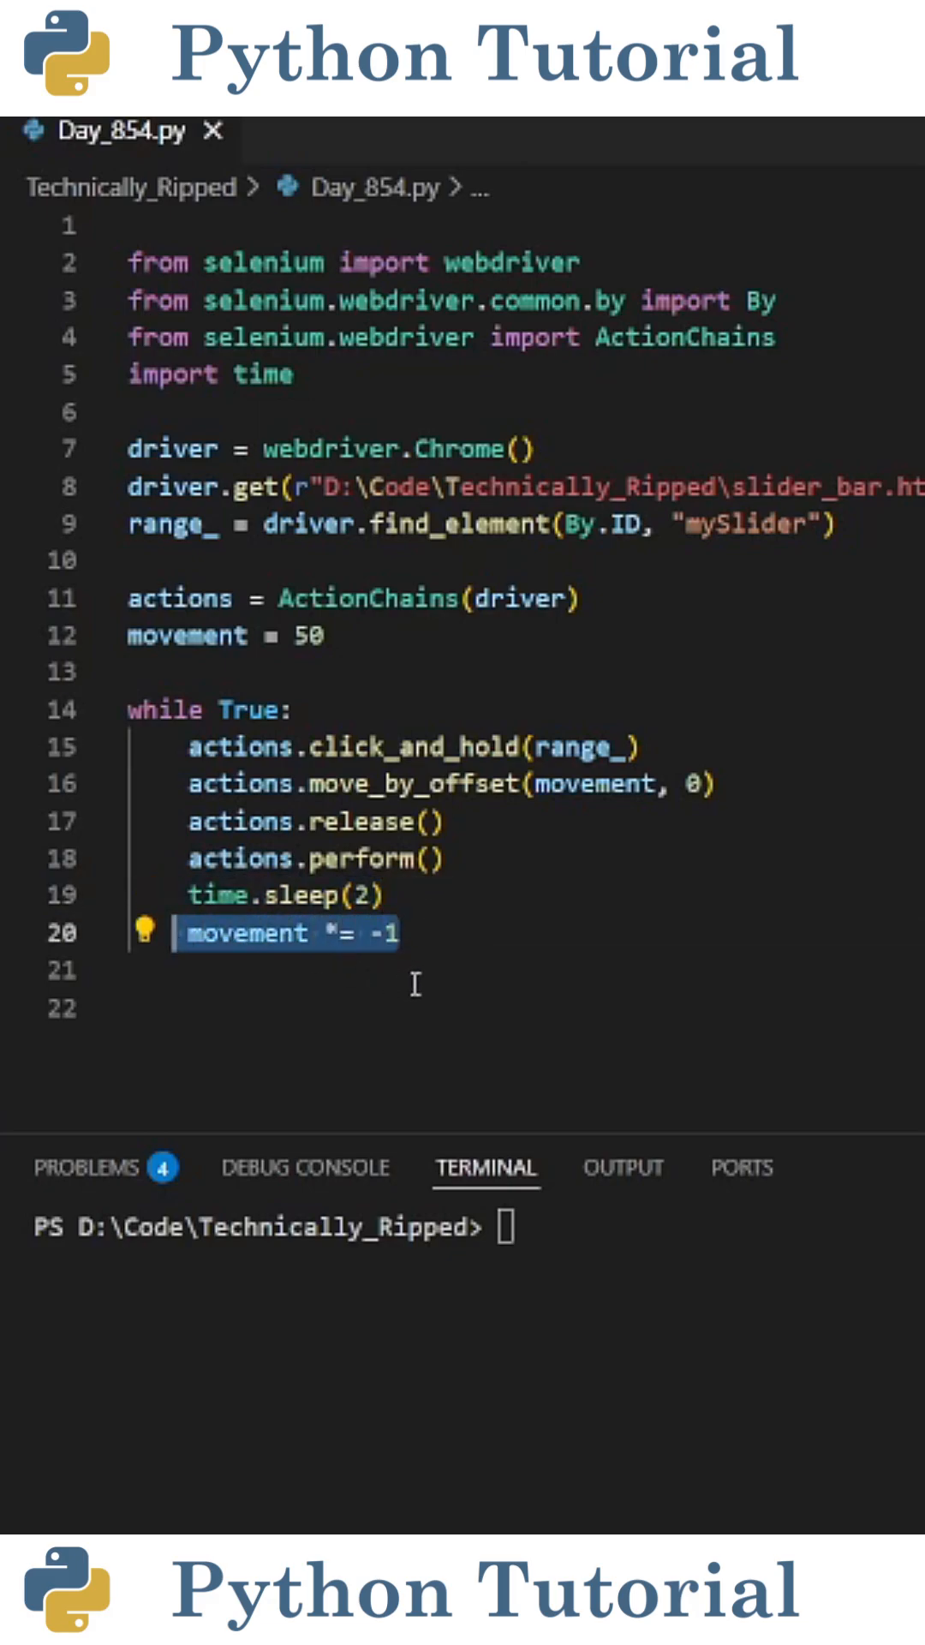